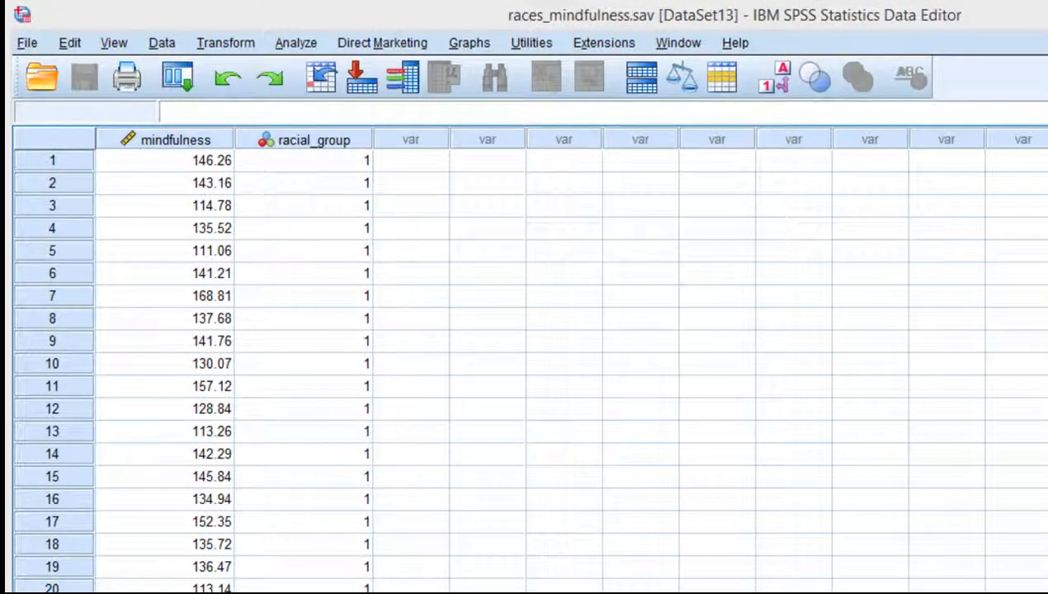
{"action": "mouse_move", "coordinate": [341, 198]}
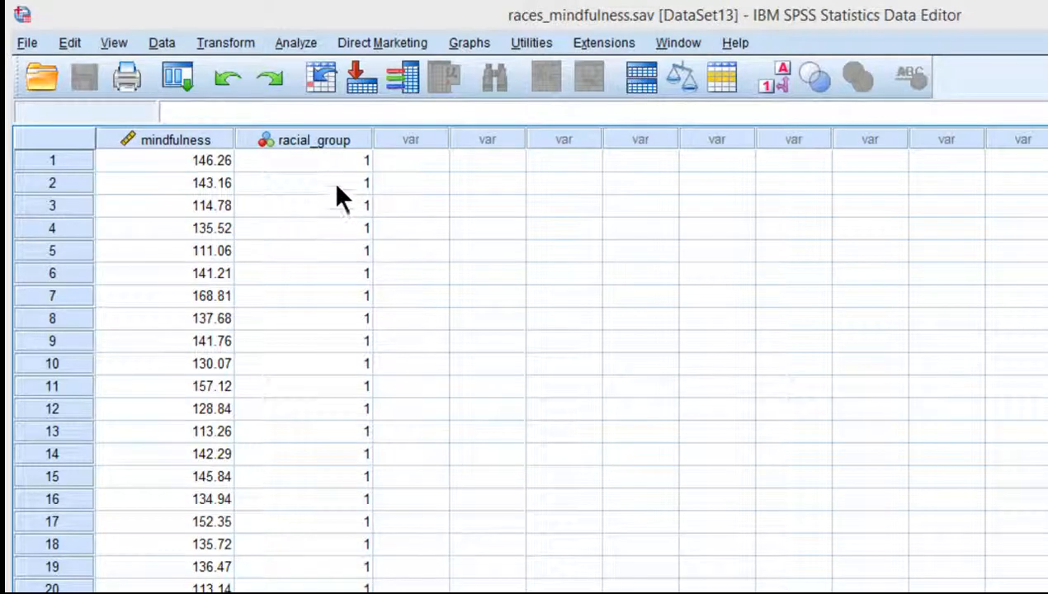
{"action": "mouse_move", "coordinate": [264, 277]}
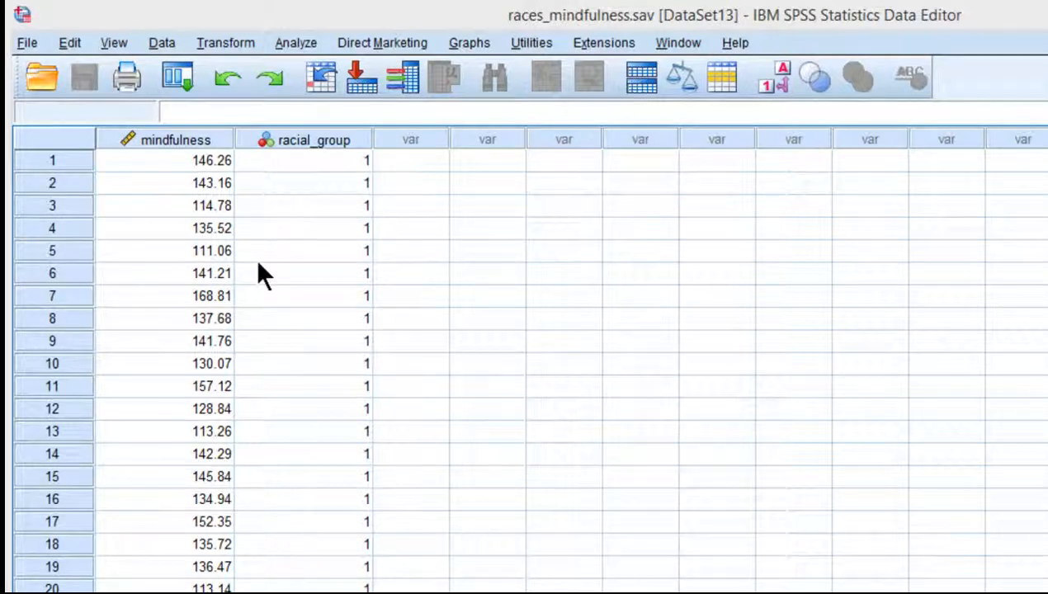
- Inspect the mindfulness scores and the racial group value labels without changing anything
{"action": "left_click", "coordinate": [211, 161]}
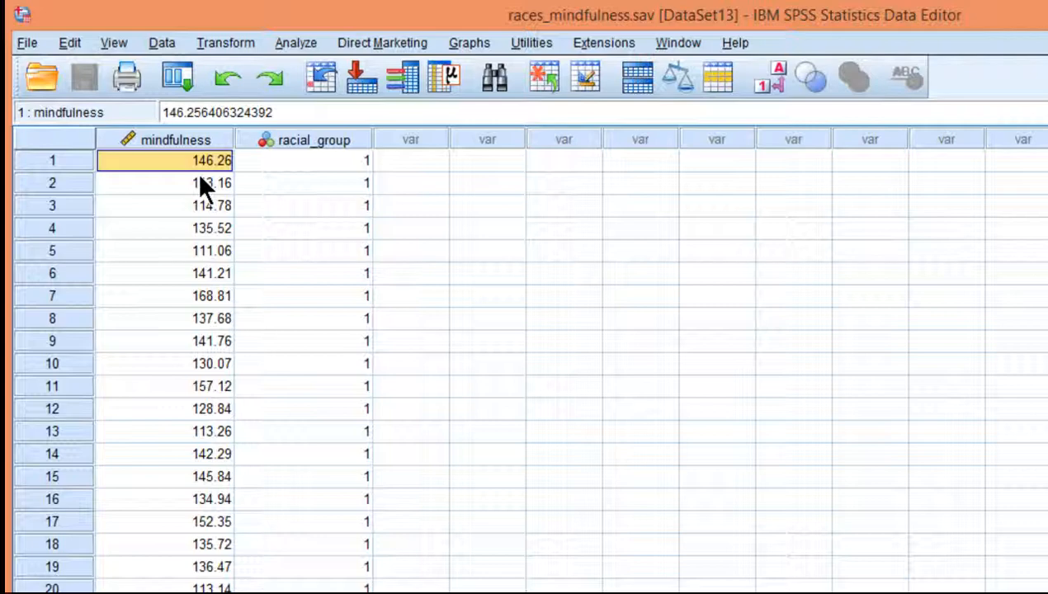
{"action": "mouse_move", "coordinate": [169, 244]}
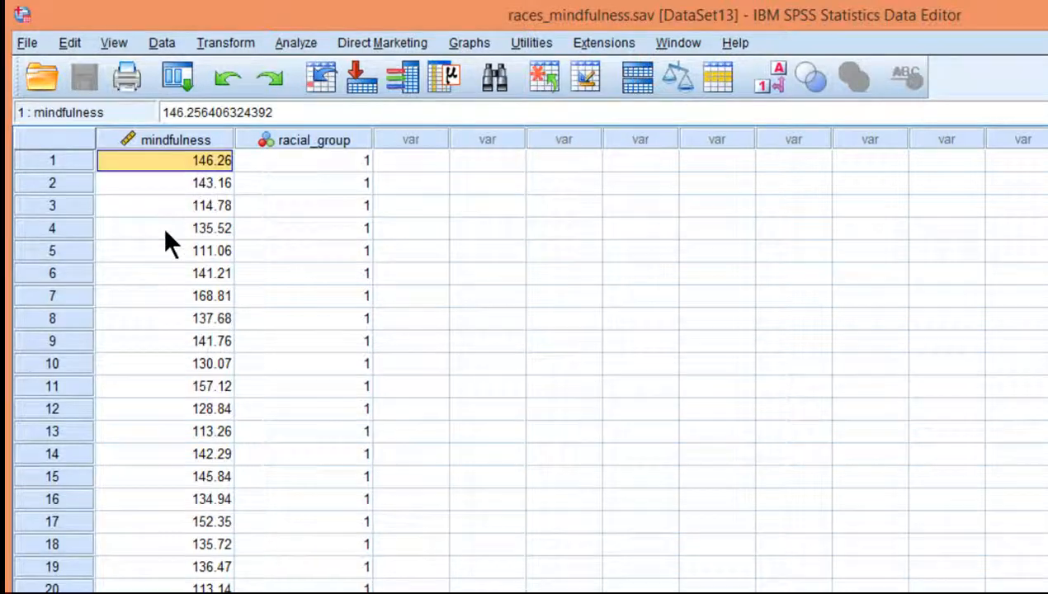
{"action": "mouse_move", "coordinate": [205, 355]}
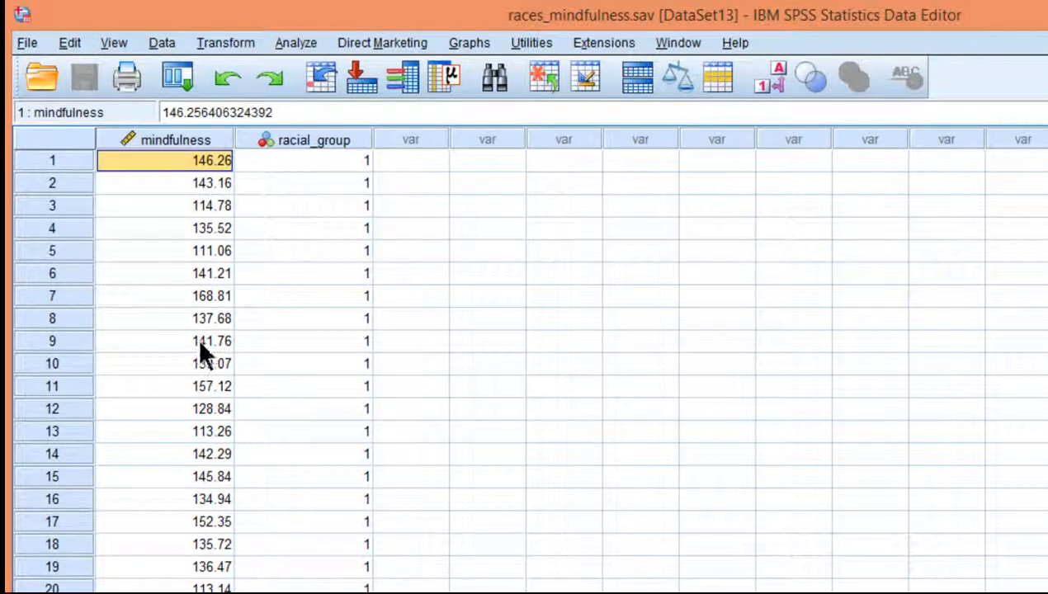
{"action": "left_click", "coordinate": [211, 205]}
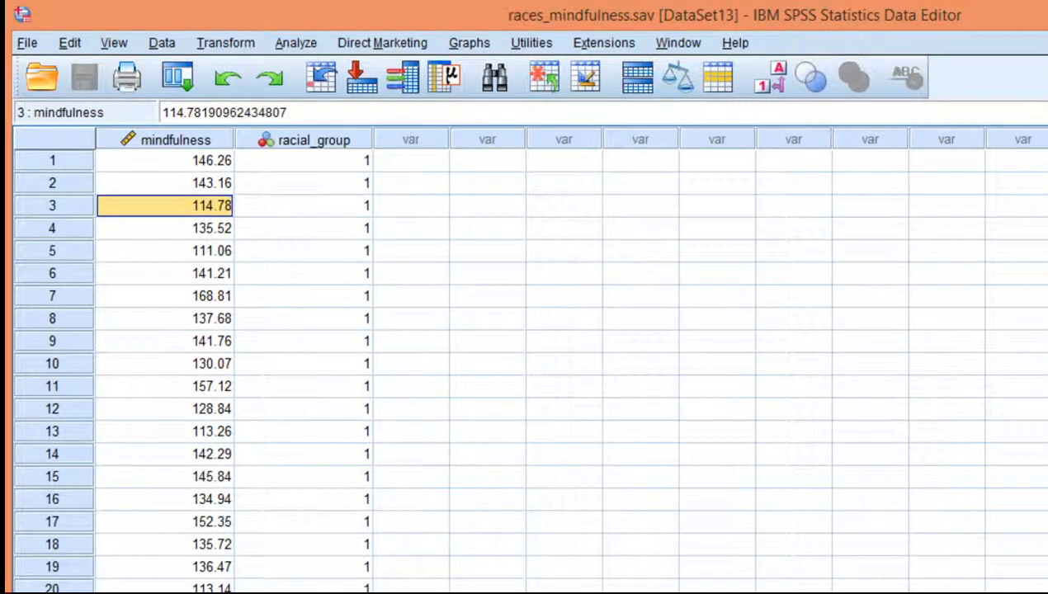
{"action": "left_click", "coordinate": [595, 156]}
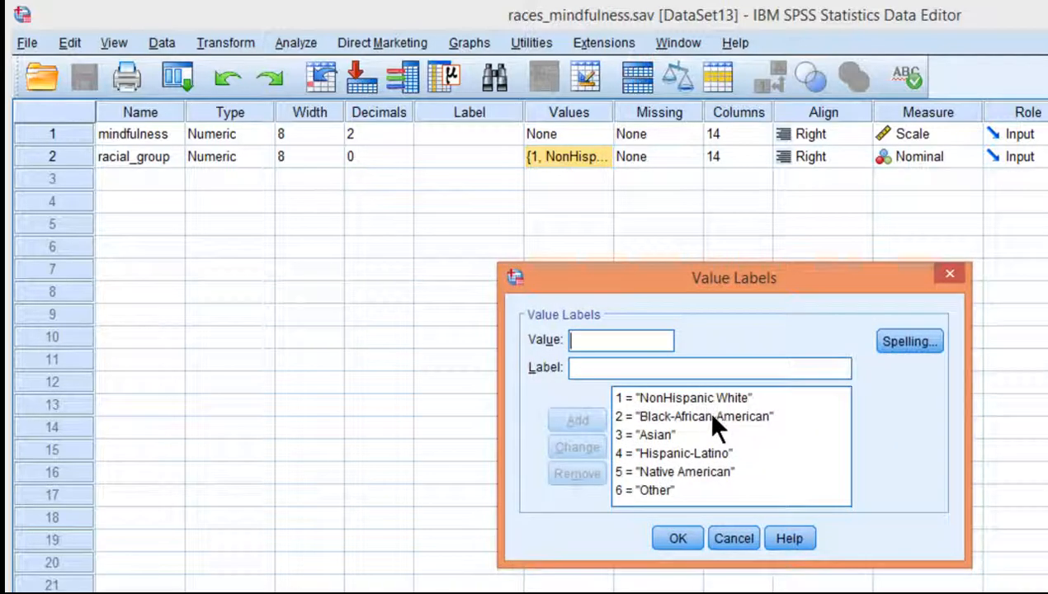
{"action": "left_click", "coordinate": [646, 436]}
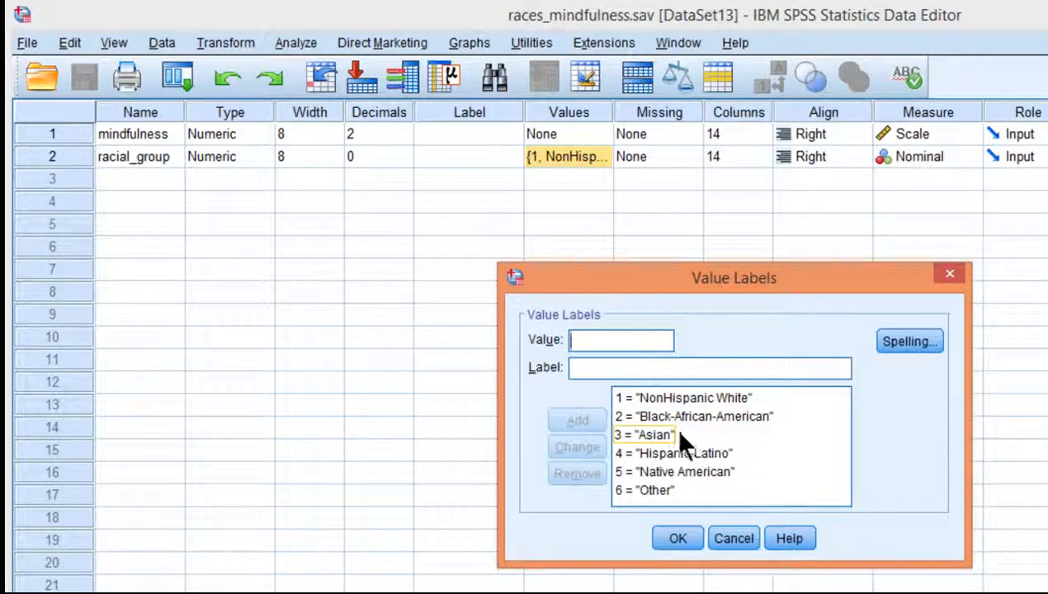
{"action": "left_click", "coordinate": [675, 472]}
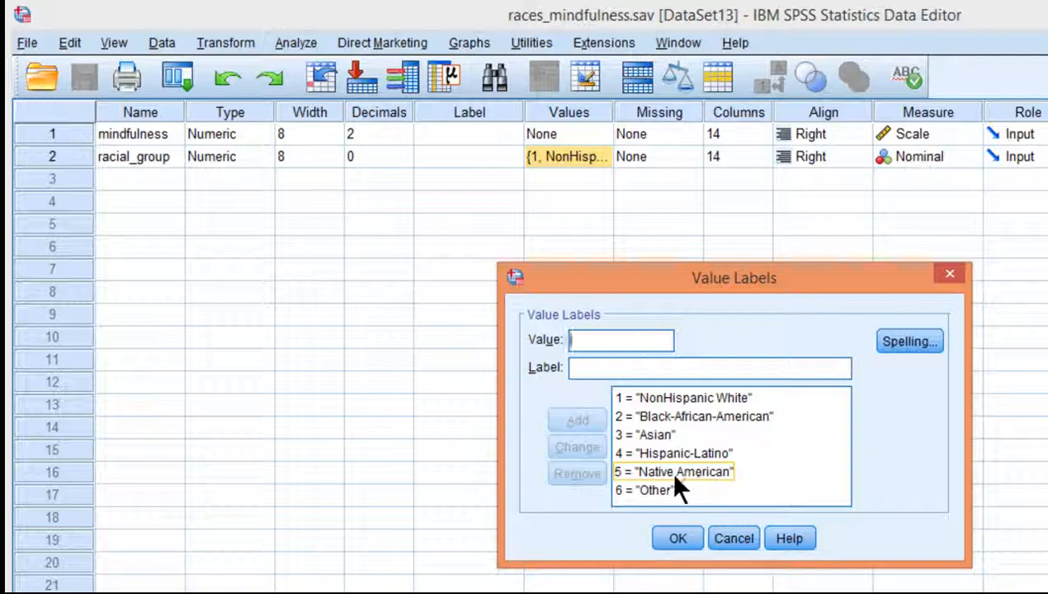
{"action": "left_click", "coordinate": [677, 538]}
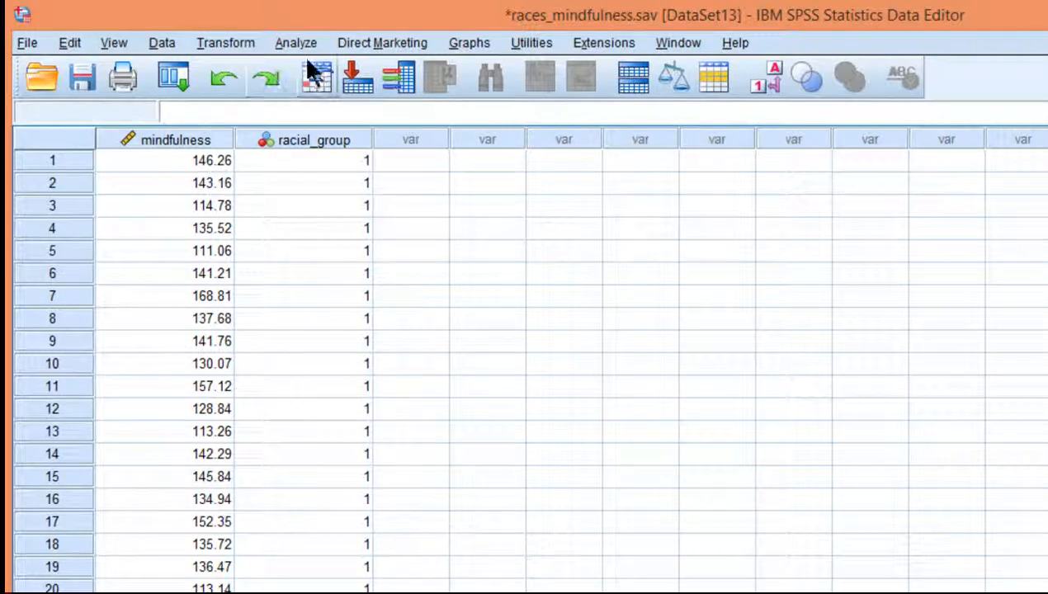
- Open Univariate GLM with mindfulness as dependent variable and racial_group as fixed factor
{"action": "left_click", "coordinate": [295, 42]}
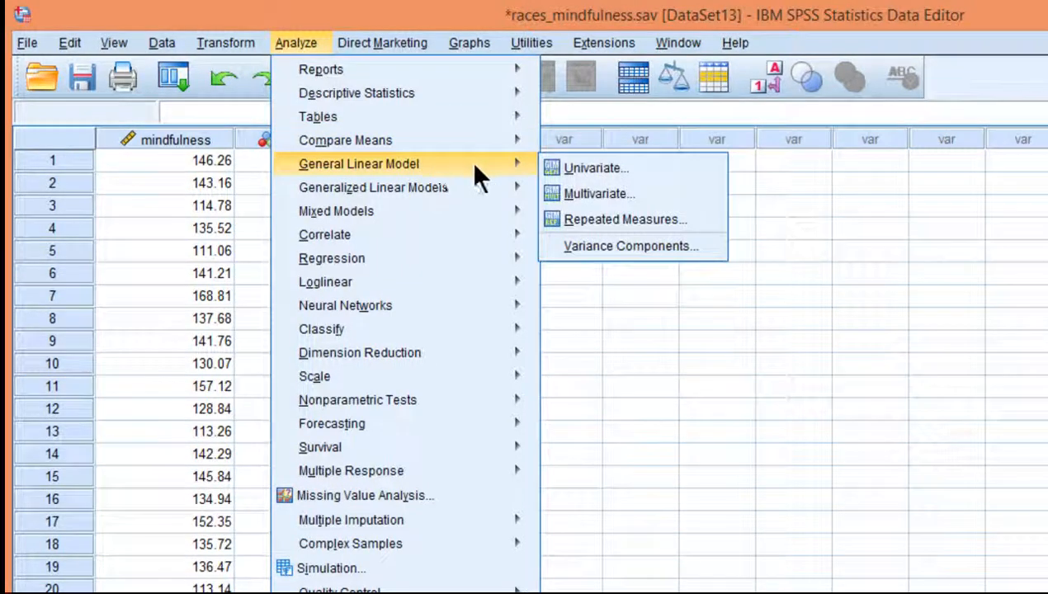
{"action": "mouse_move", "coordinate": [595, 167]}
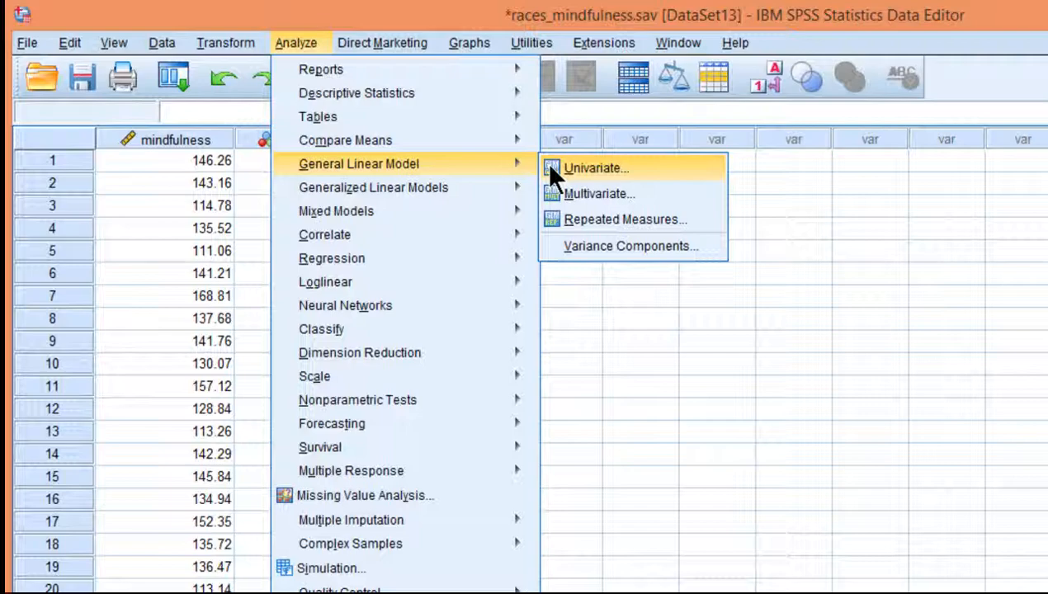
{"action": "left_click", "coordinate": [596, 167]}
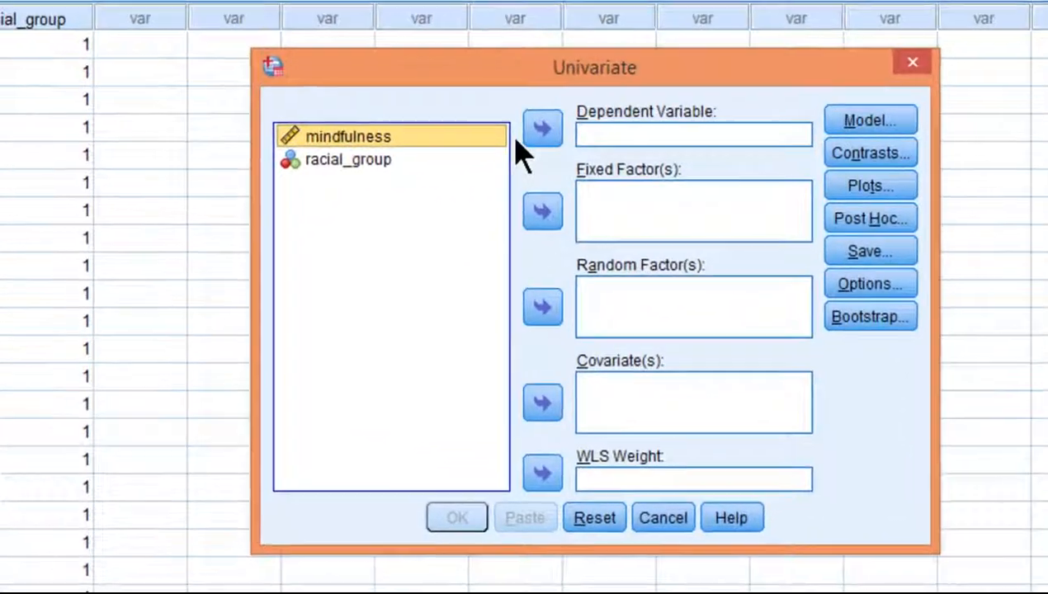
{"action": "left_click", "coordinate": [542, 128]}
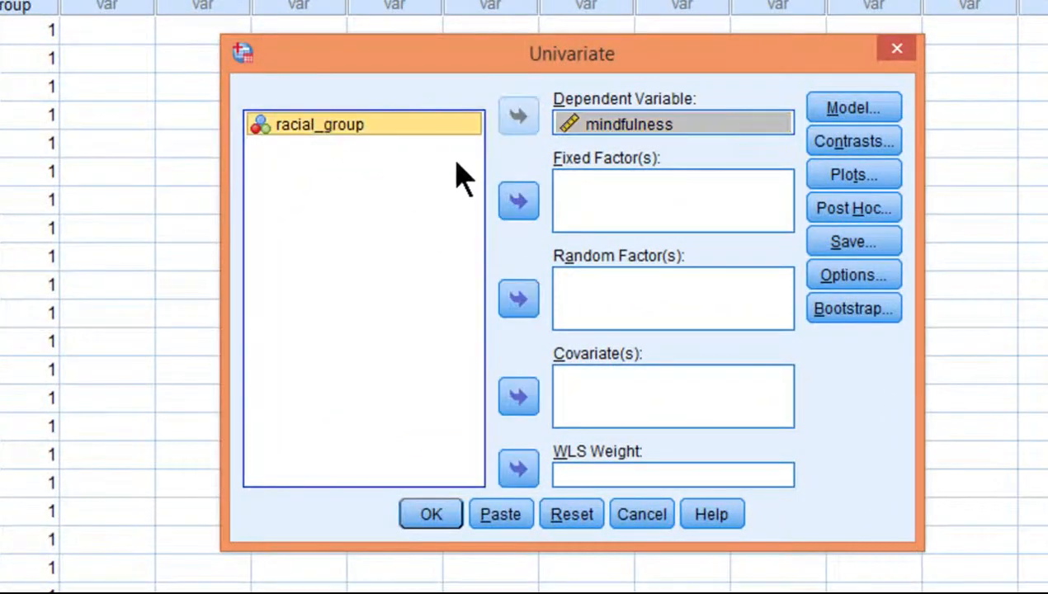
{"action": "left_click", "coordinate": [519, 201]}
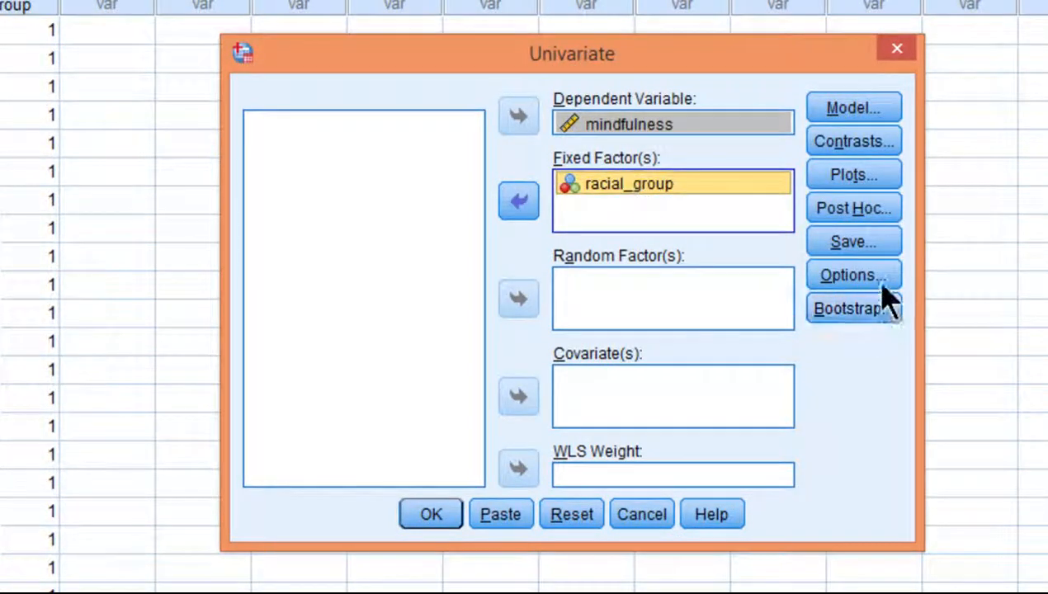
- Request descriptive statistics, effect size estimates and homogeneity tests, then run the ANOVA
{"action": "left_click", "coordinate": [852, 275]}
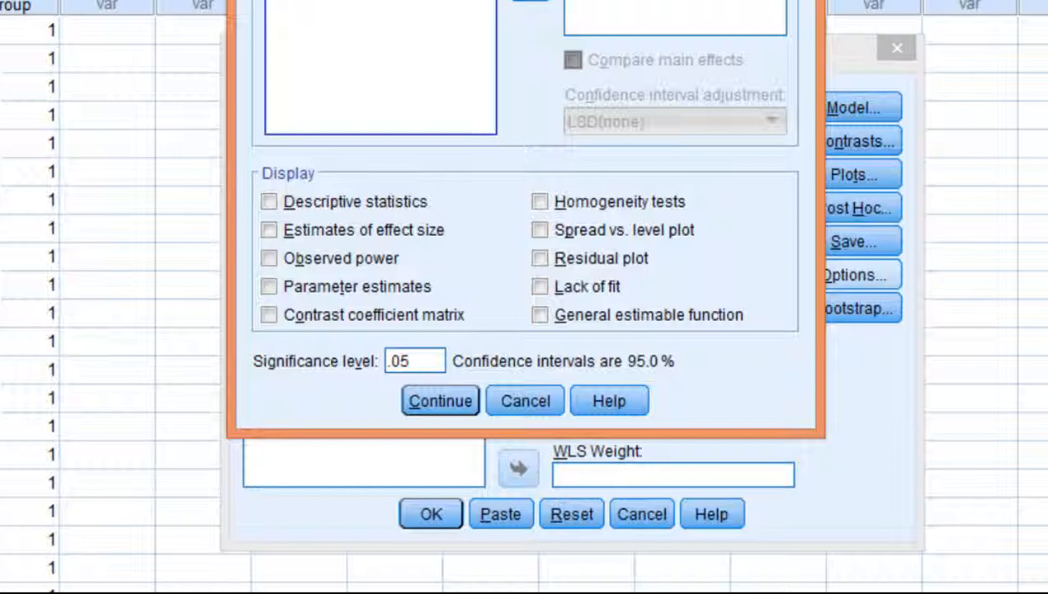
{"action": "left_click", "coordinate": [284, 357]}
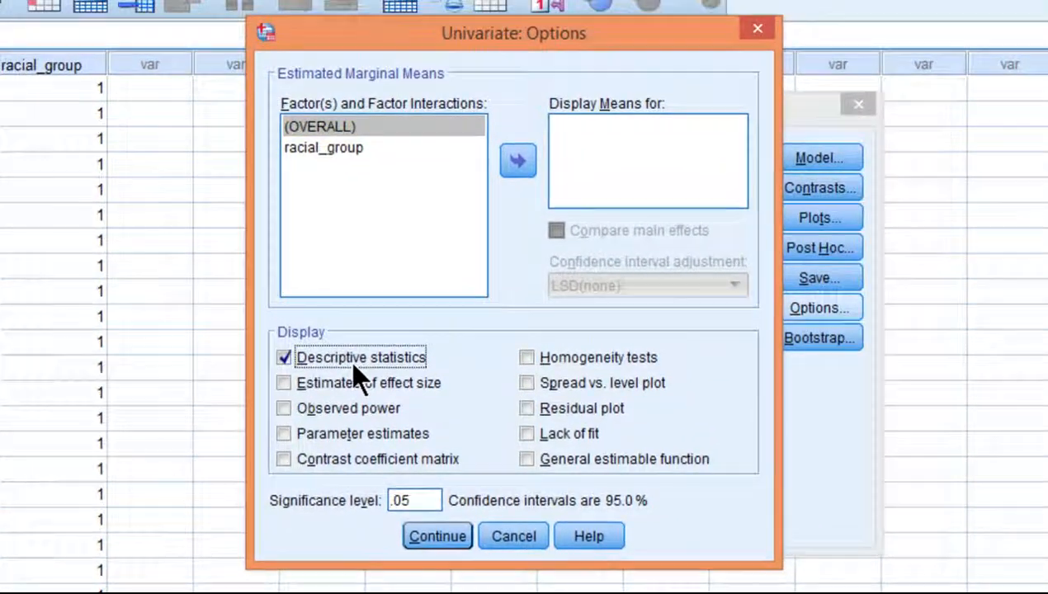
{"action": "left_click", "coordinate": [283, 382]}
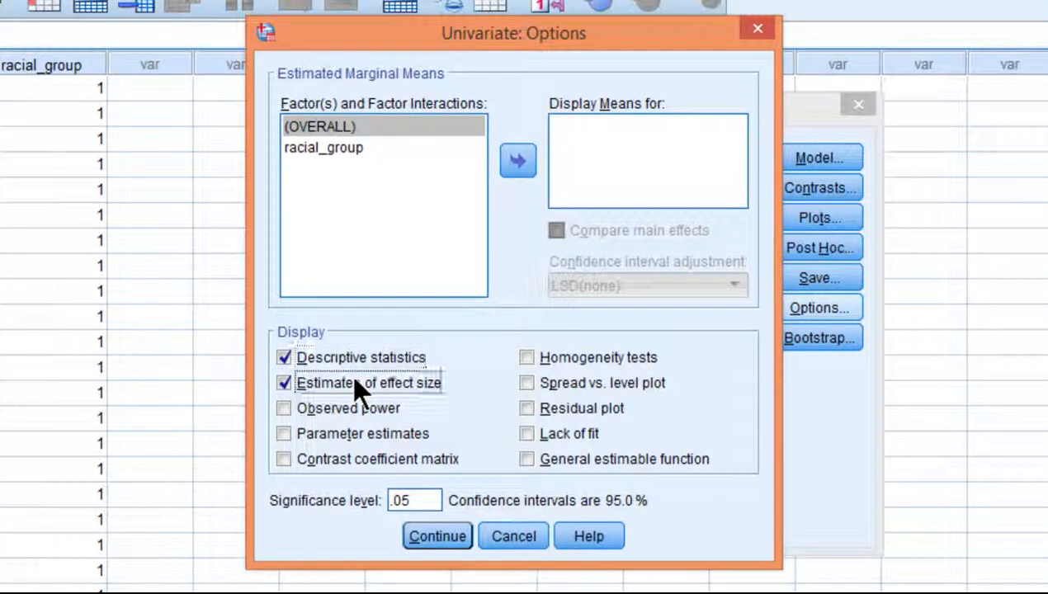
{"action": "mouse_move", "coordinate": [343, 434]}
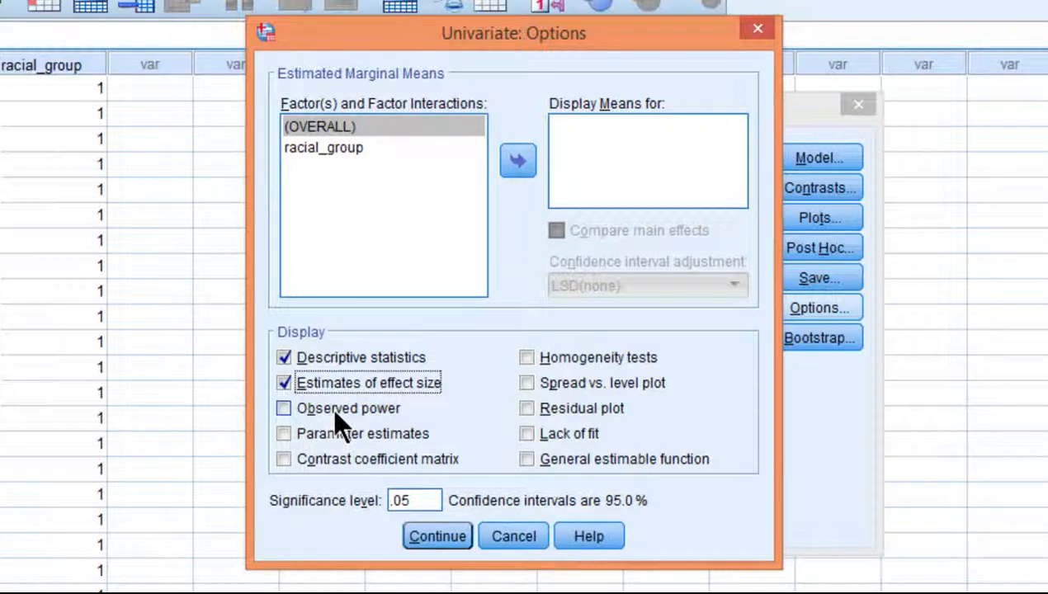
{"action": "left_click", "coordinate": [527, 358]}
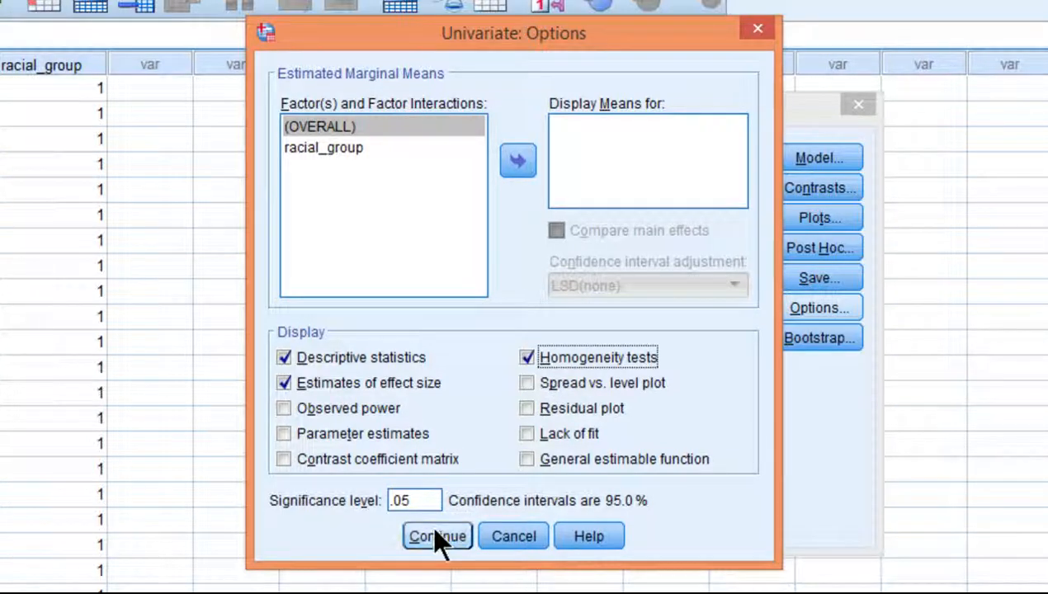
{"action": "left_click", "coordinate": [436, 536]}
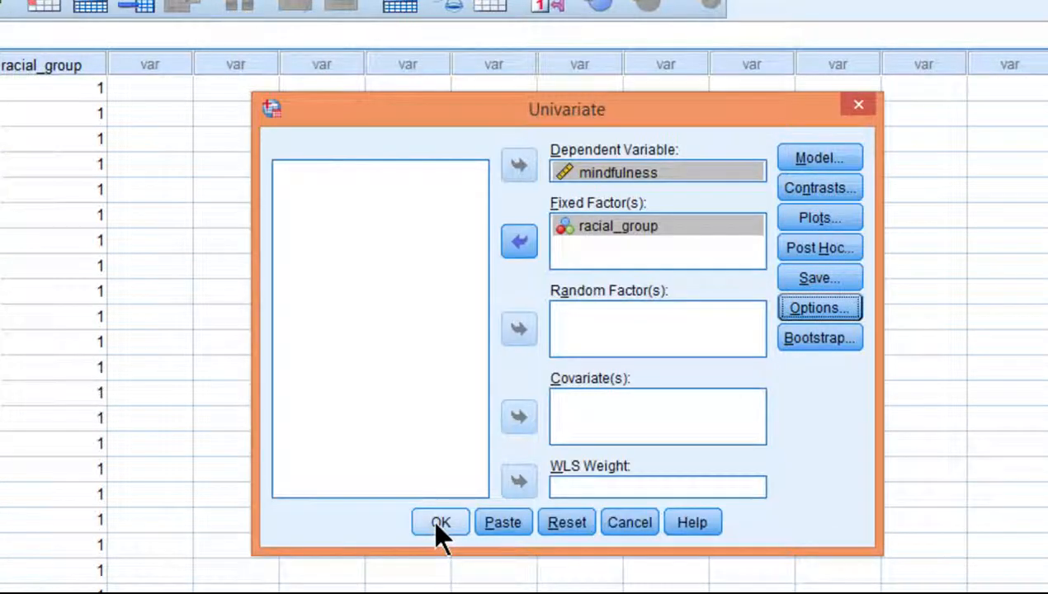
{"action": "left_click", "coordinate": [440, 522]}
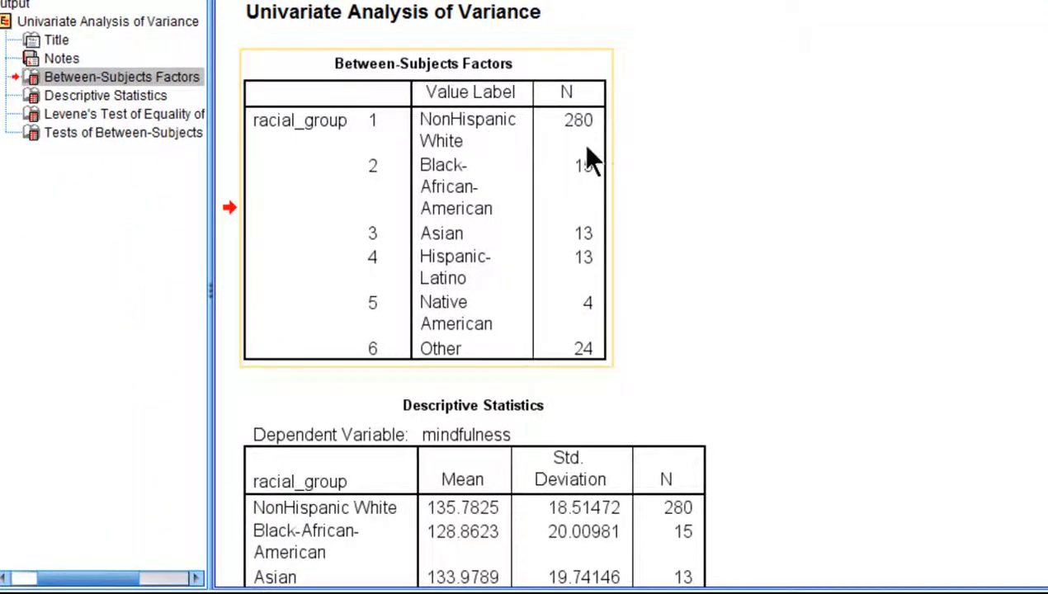
{"action": "mouse_move", "coordinate": [512, 223]}
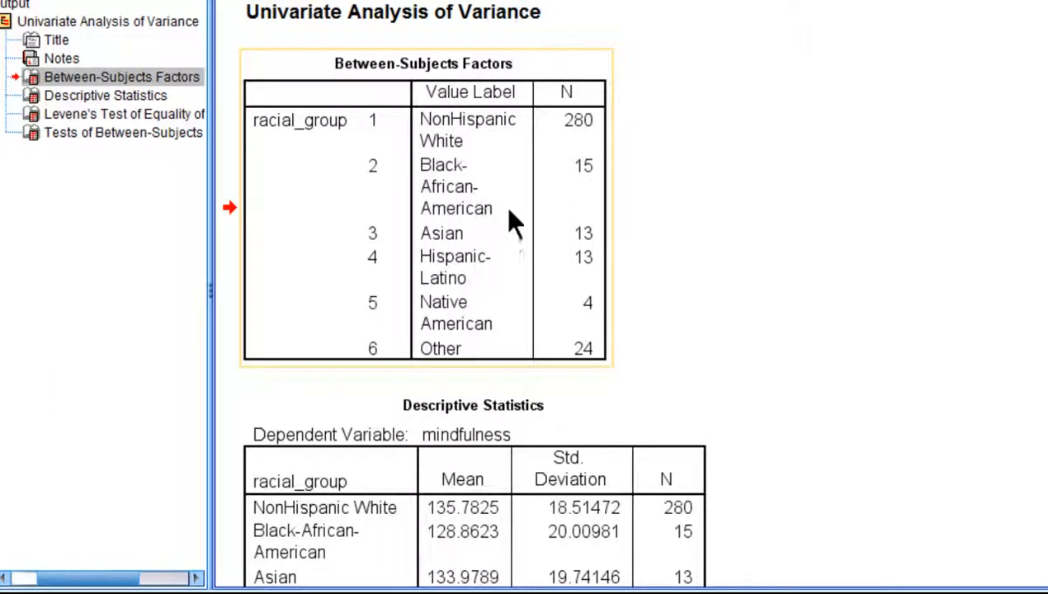
{"action": "mouse_move", "coordinate": [598, 243]}
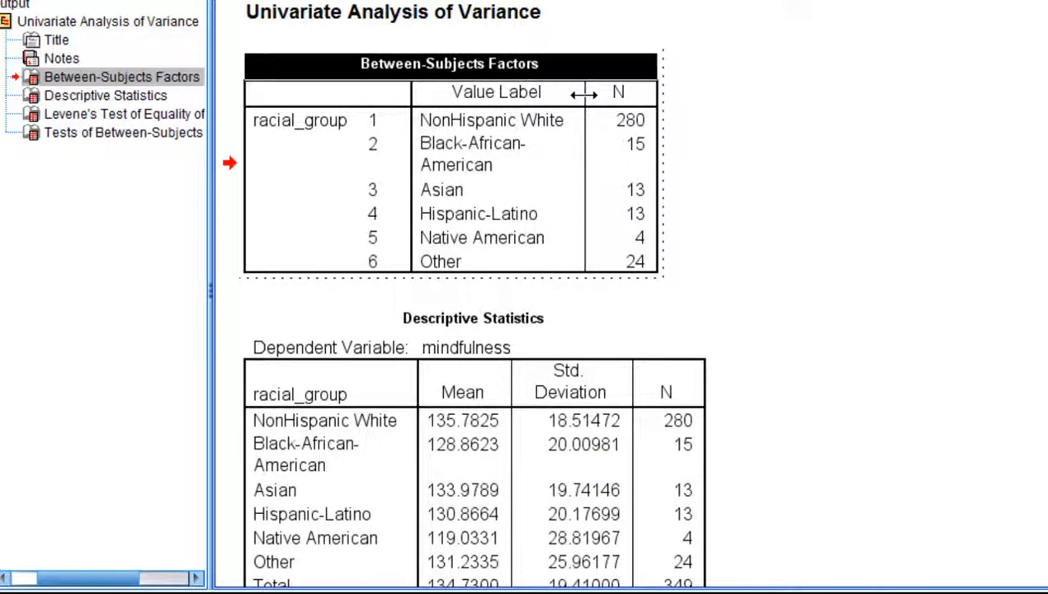
- Scroll down the Viewer past the Between-Subjects Factors table to Levene's test (F = 1.958)
{"action": "scroll", "scroll_direction": "down", "scroll_amount": 3}
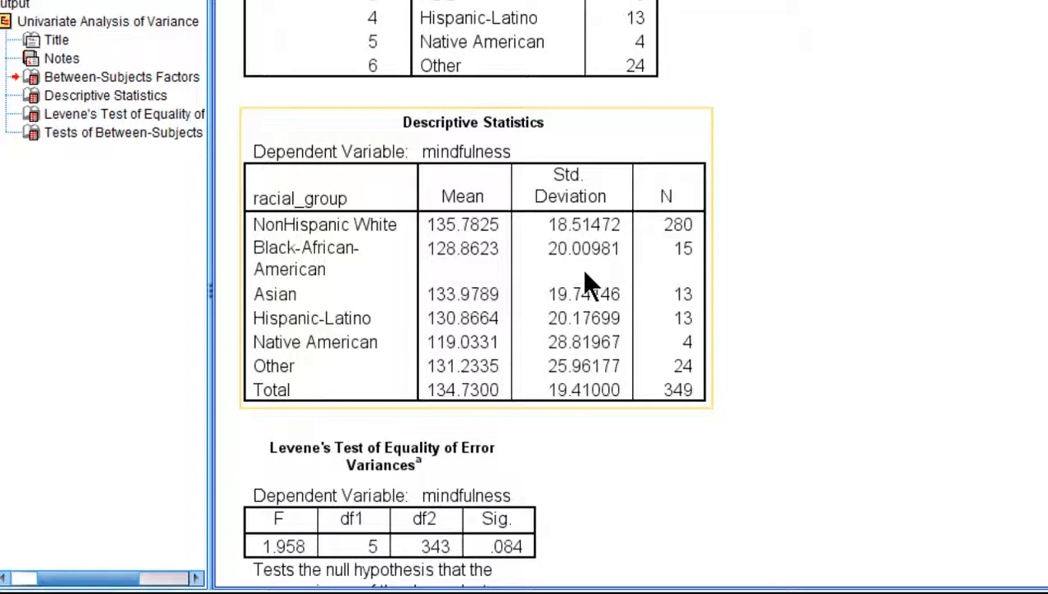
{"action": "left_click", "coordinate": [105, 95]}
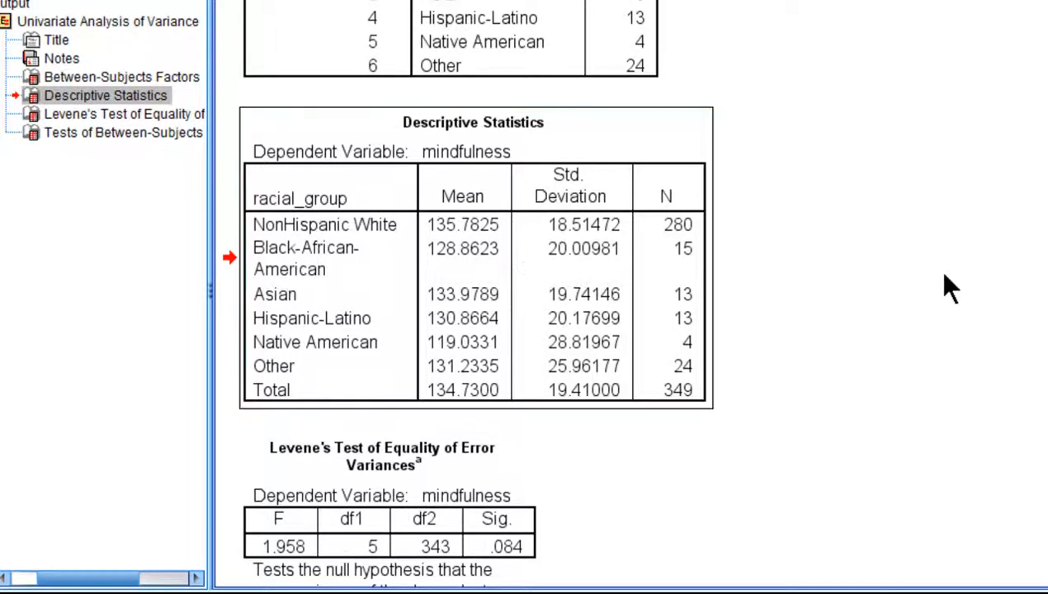
{"action": "scroll", "scroll_direction": "down", "scroll_amount": 3}
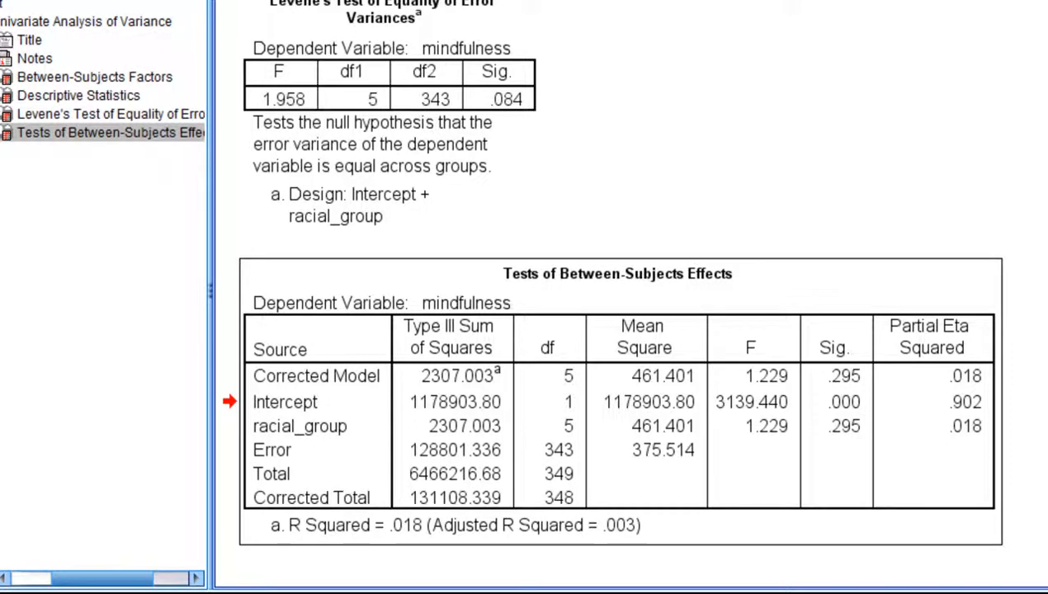
{"action": "left_click", "coordinate": [289, 426]}
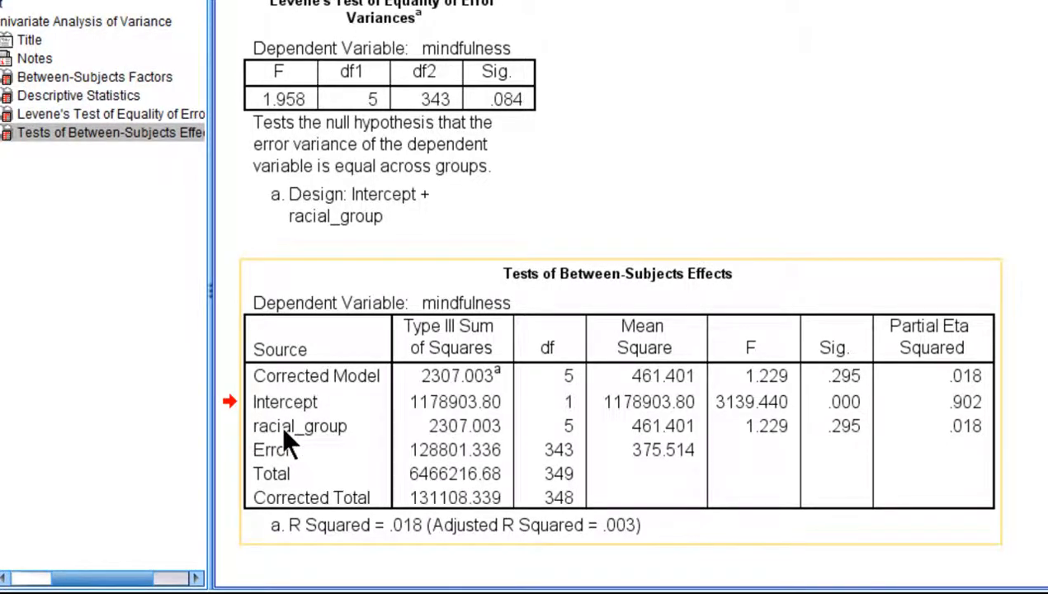
{"action": "mouse_move", "coordinate": [623, 434]}
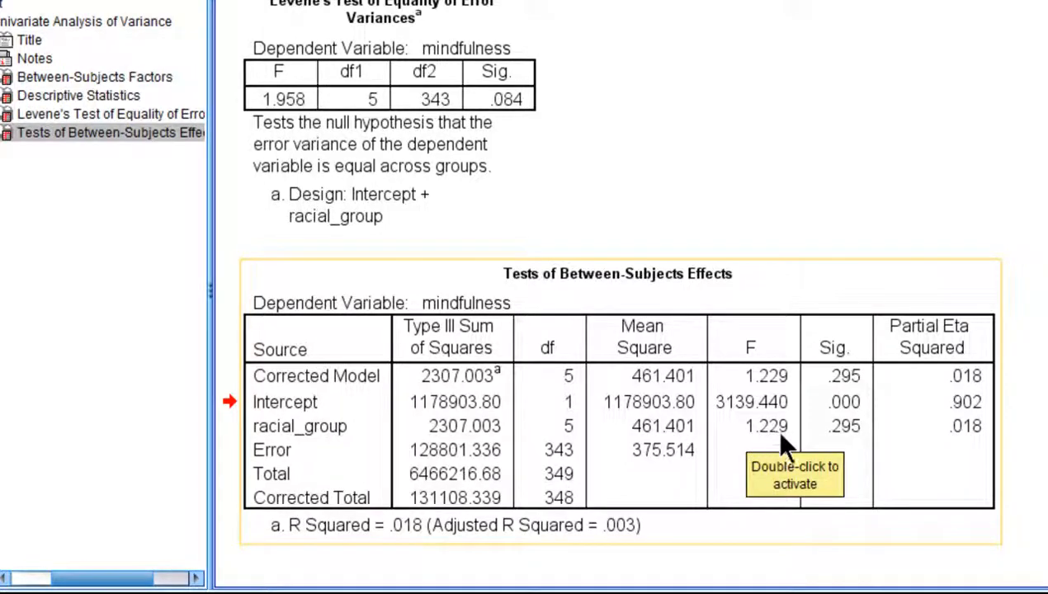
{"action": "mouse_move", "coordinate": [842, 441]}
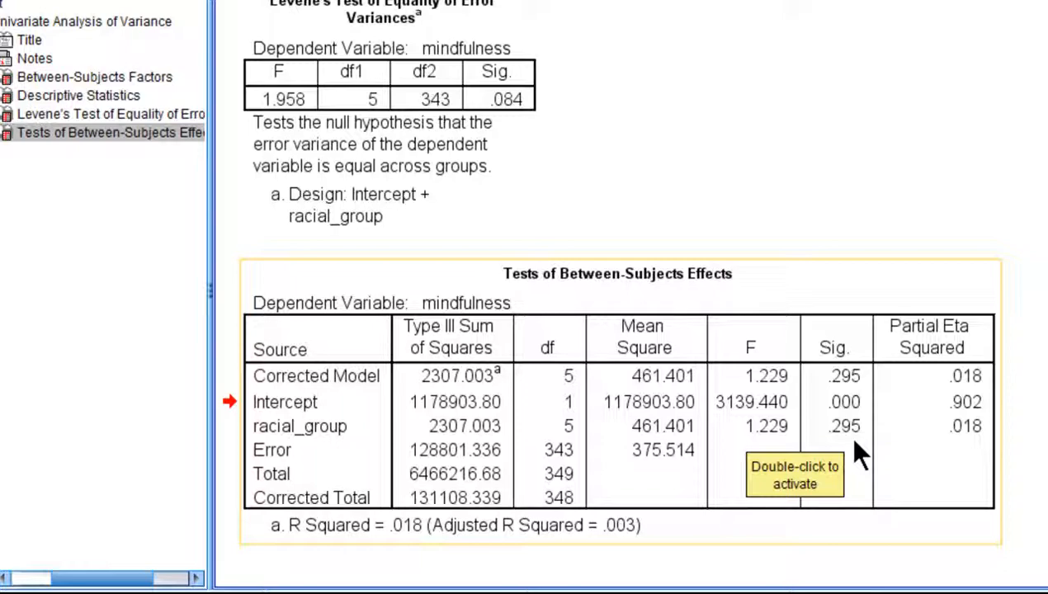
{"action": "mouse_move", "coordinate": [858, 454]}
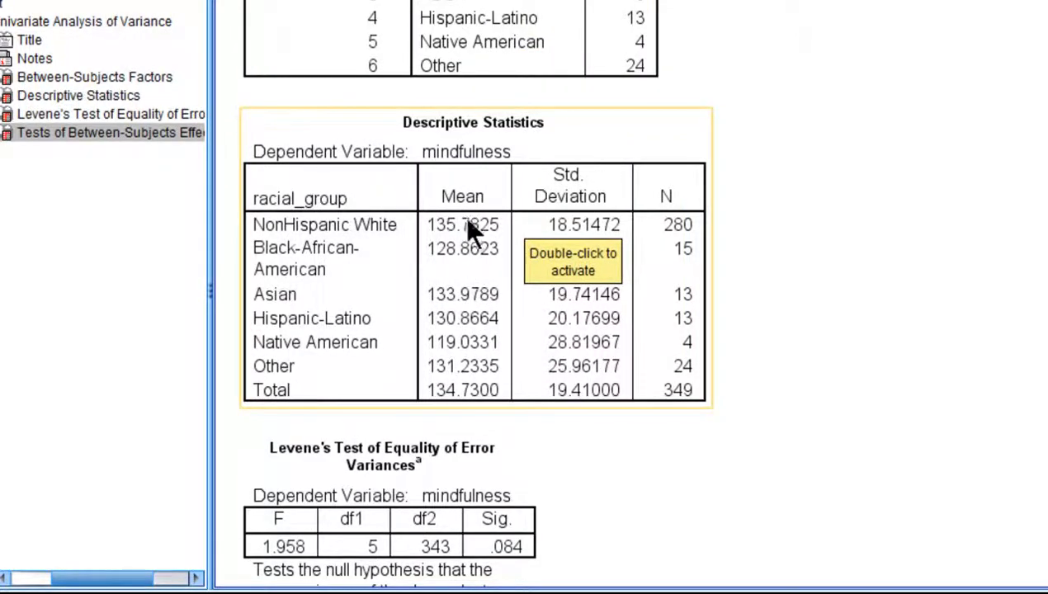
{"action": "mouse_move", "coordinate": [471, 376]}
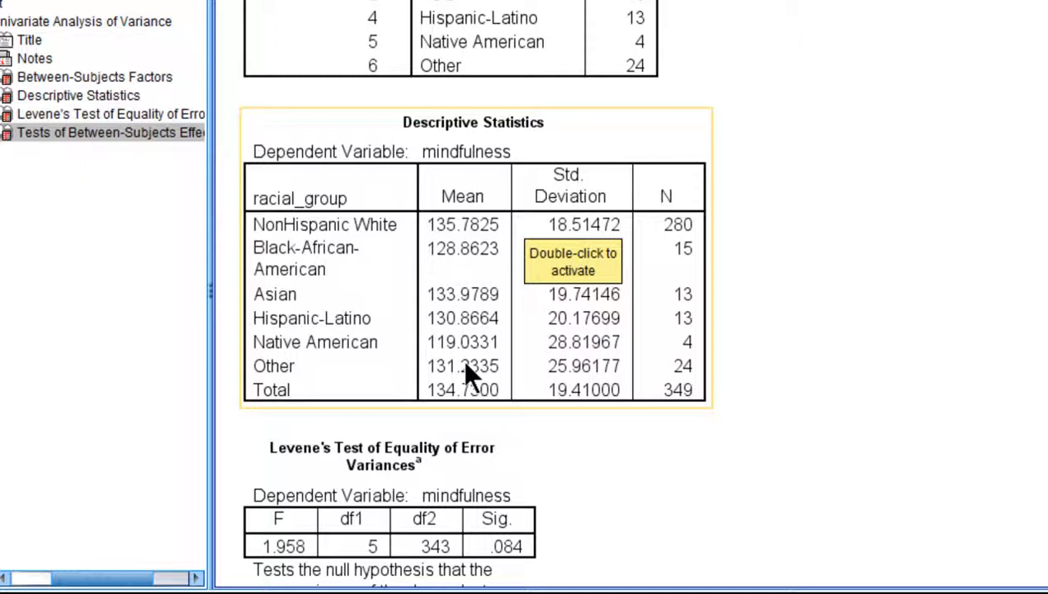
{"action": "scroll", "scroll_direction": "down", "scroll_amount": 3}
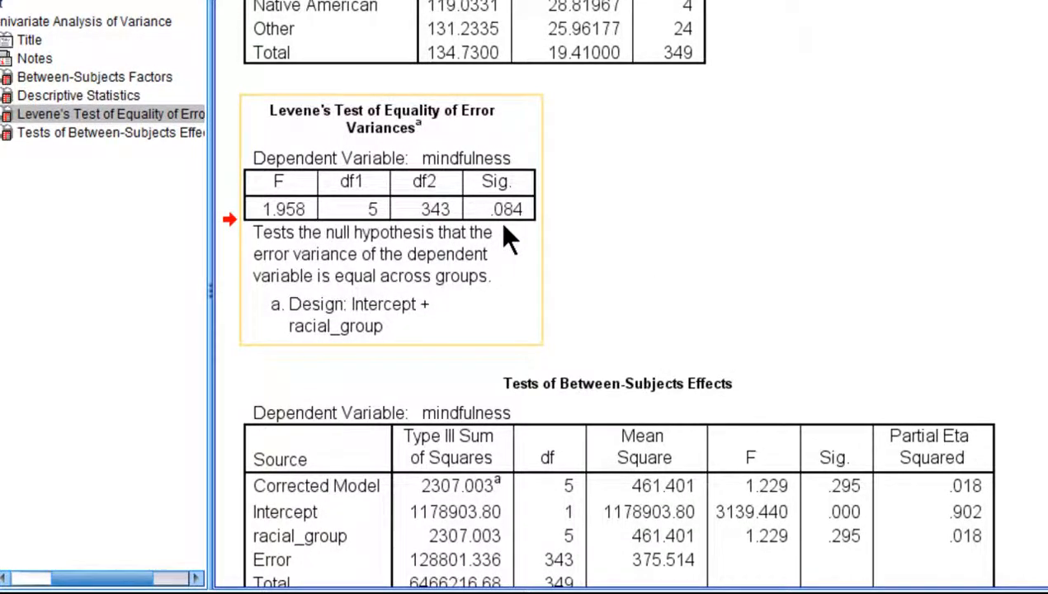
{"action": "mouse_move", "coordinate": [508, 240]}
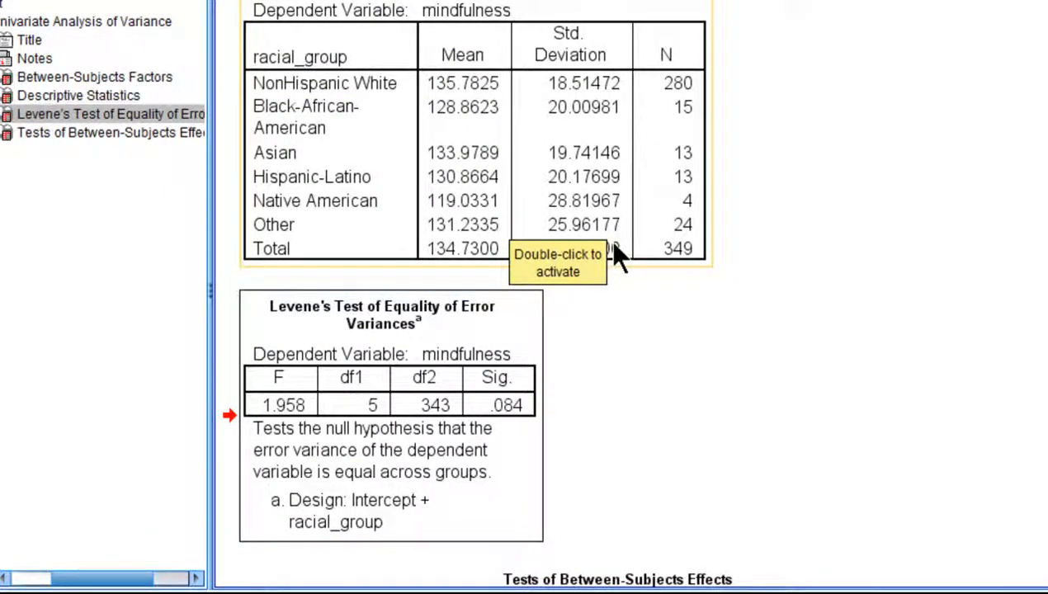
{"action": "scroll", "scroll_direction": "down", "scroll_amount": 3}
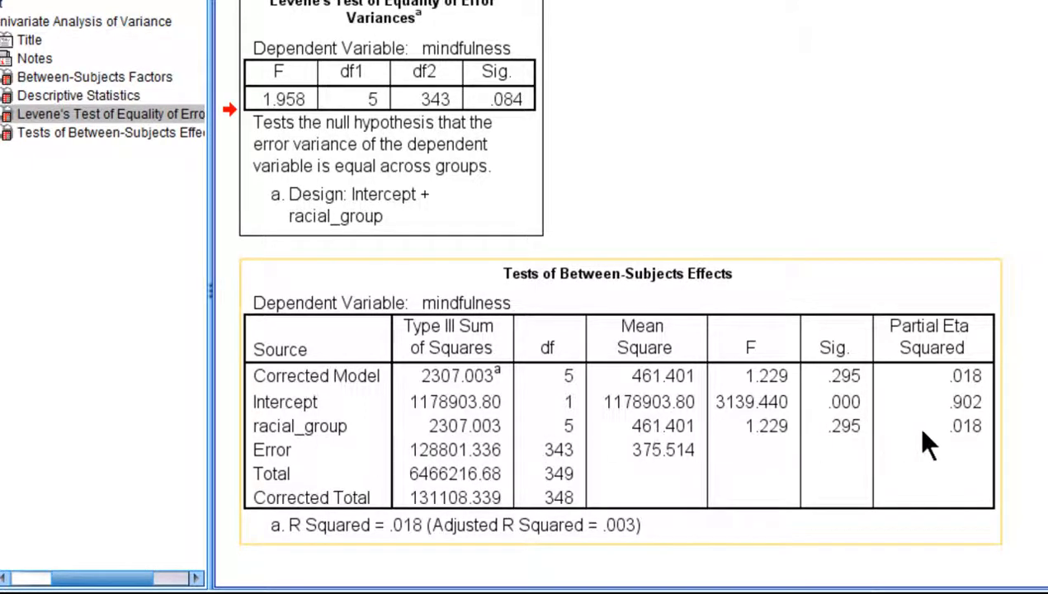
{"action": "mouse_move", "coordinate": [958, 371]}
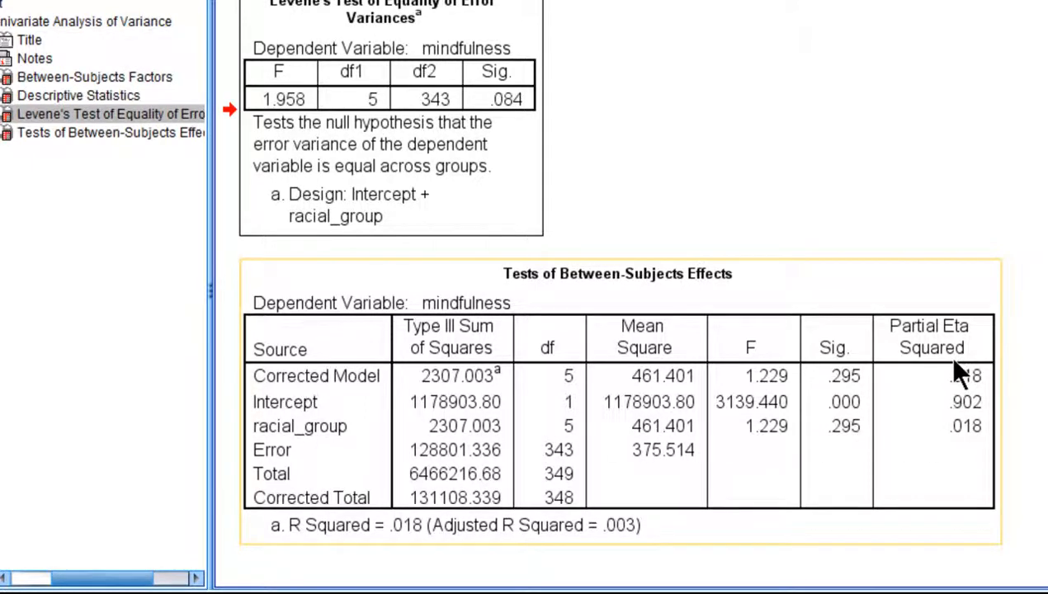
{"action": "mouse_move", "coordinate": [925, 346]}
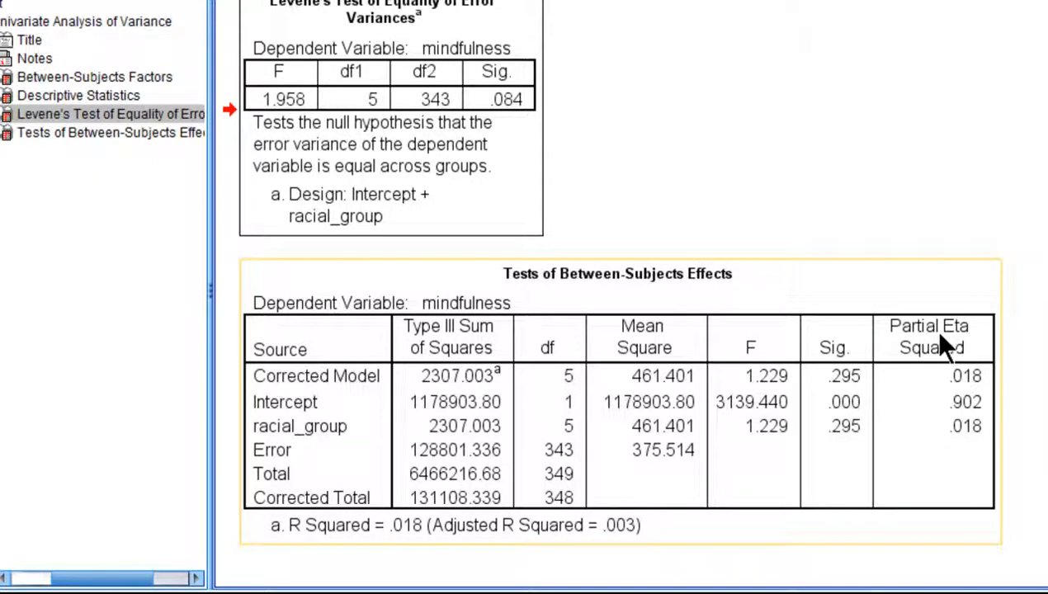
{"action": "mouse_move", "coordinate": [983, 458]}
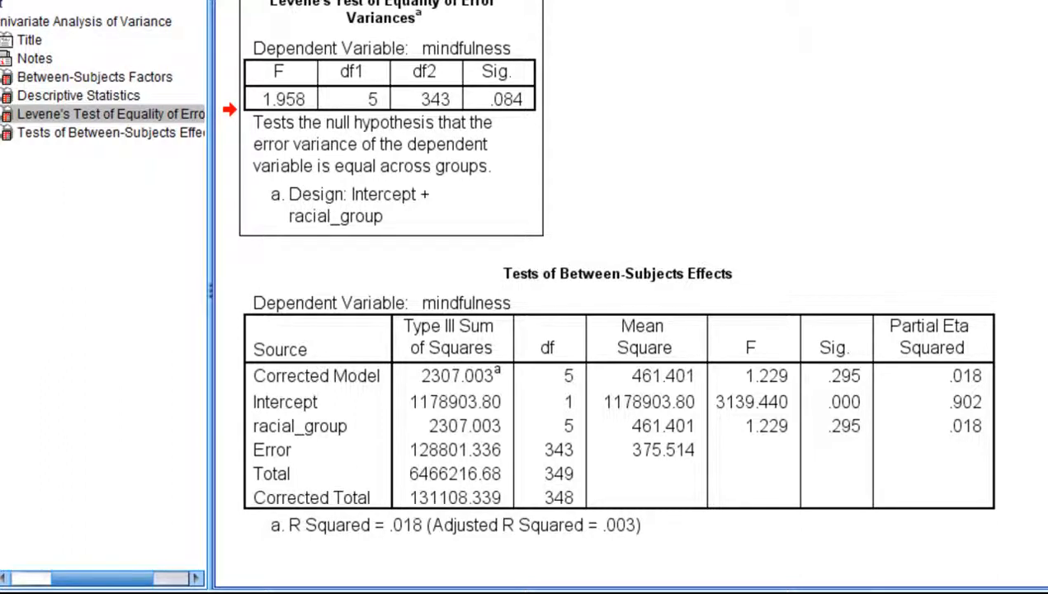
{"action": "scroll", "scroll_direction": "down", "scroll_amount": 3}
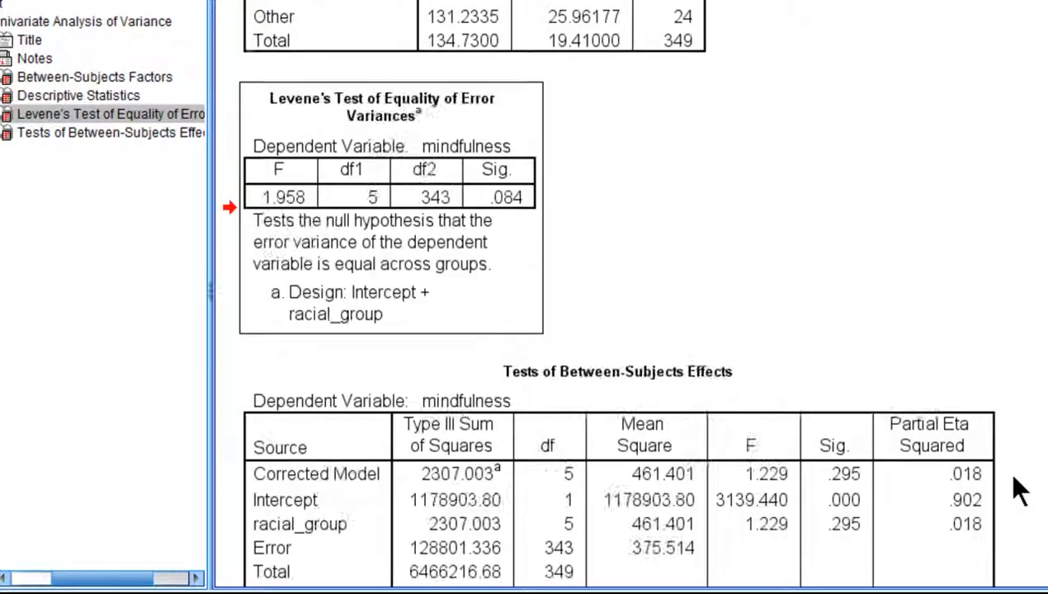
{"action": "scroll", "scroll_direction": "down", "scroll_amount": 3}
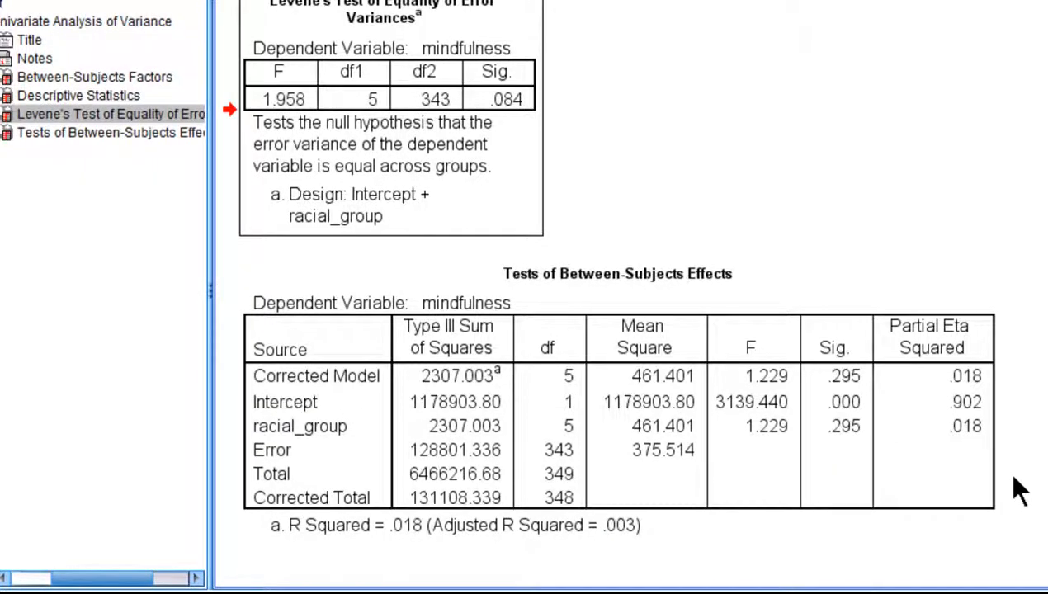